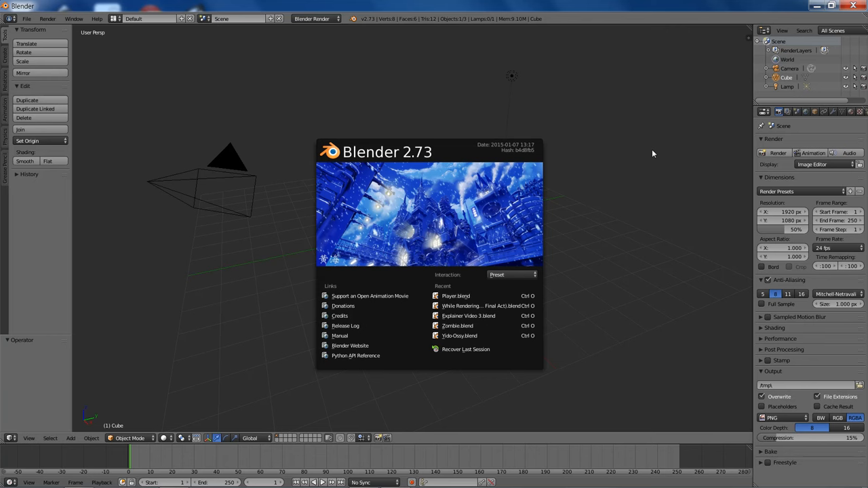
Switch the render engine to Cycles and bring up the render settings
left_click(314, 18)
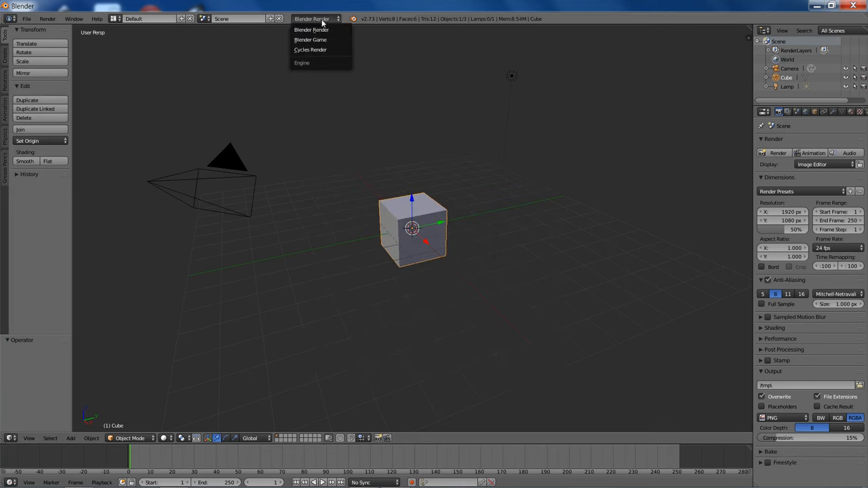
left_click(310, 50)
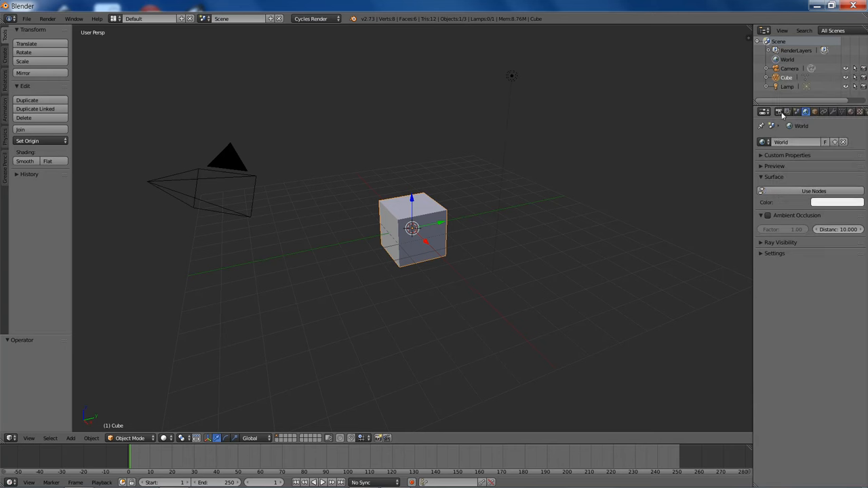
left_click(764, 111)
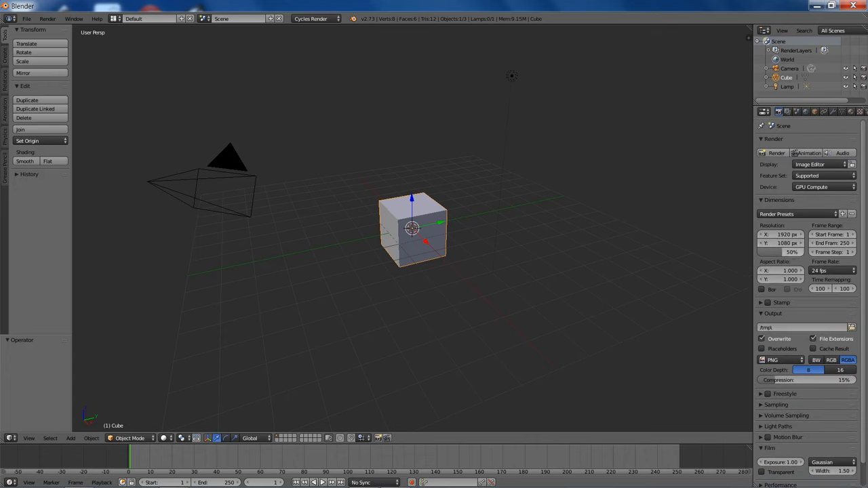
Set the frame rate to 30 fps and the resolution scale to 100%
left_click(831, 271)
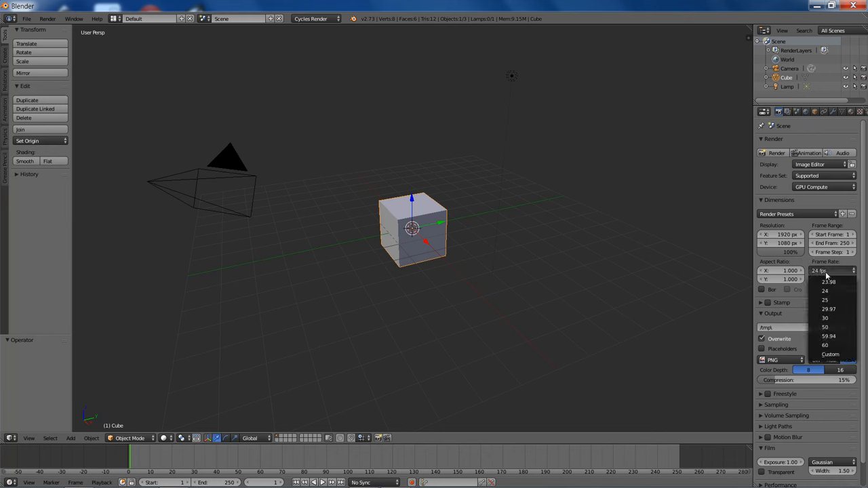
left_click(825, 318)
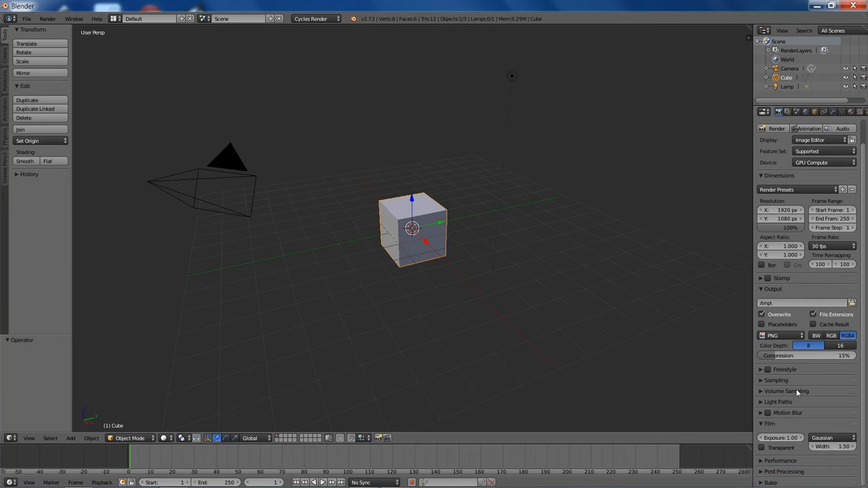
left_click(778, 401)
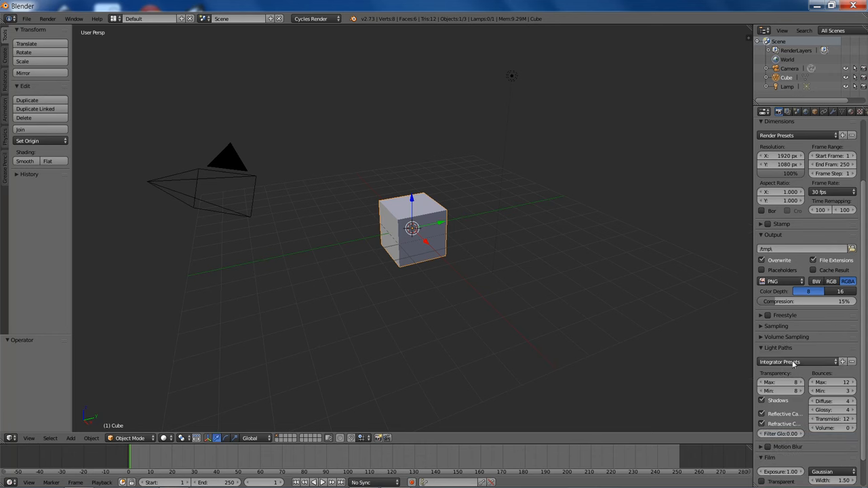
left_click(797, 361)
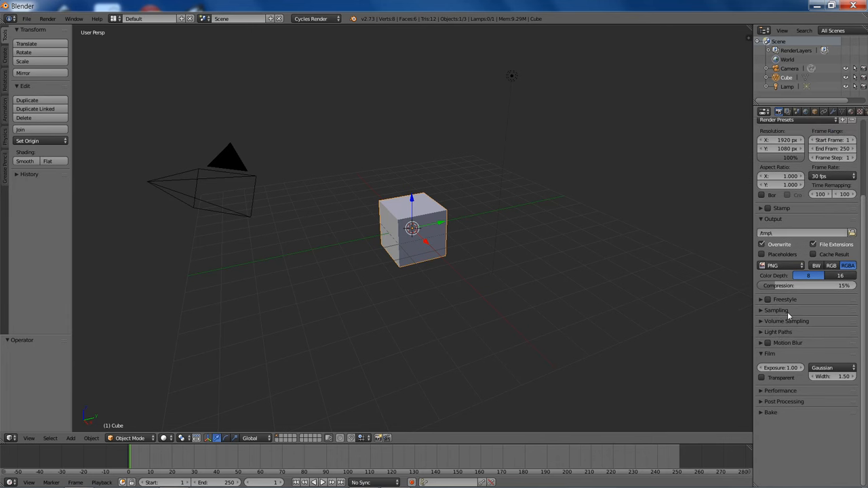
left_click(776, 310)
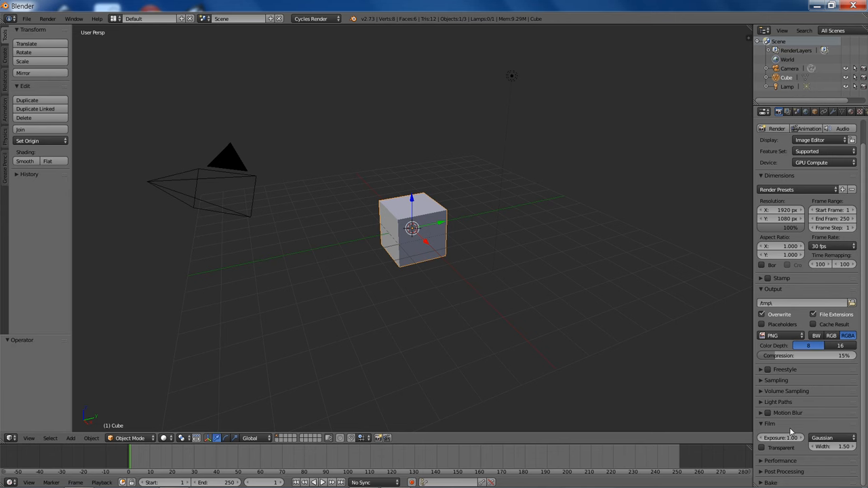
Enable motion blur, keeping the 0.50 shutter value
left_click(768, 413)
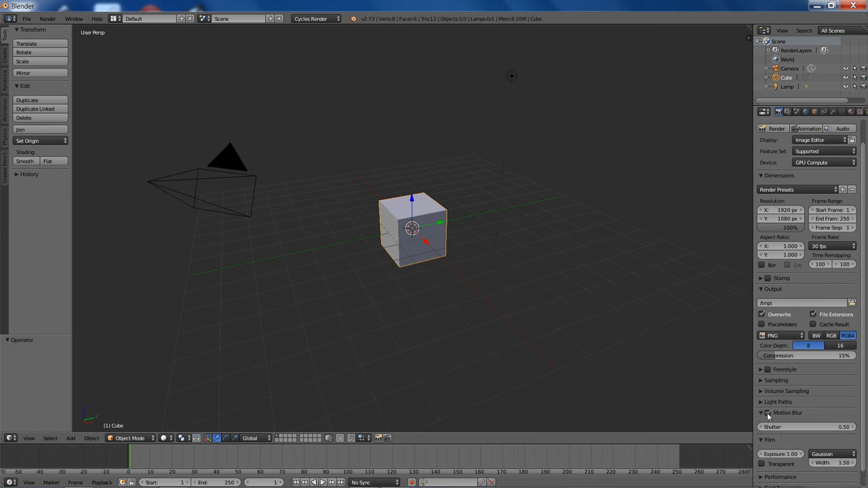
mouse_move(778, 392)
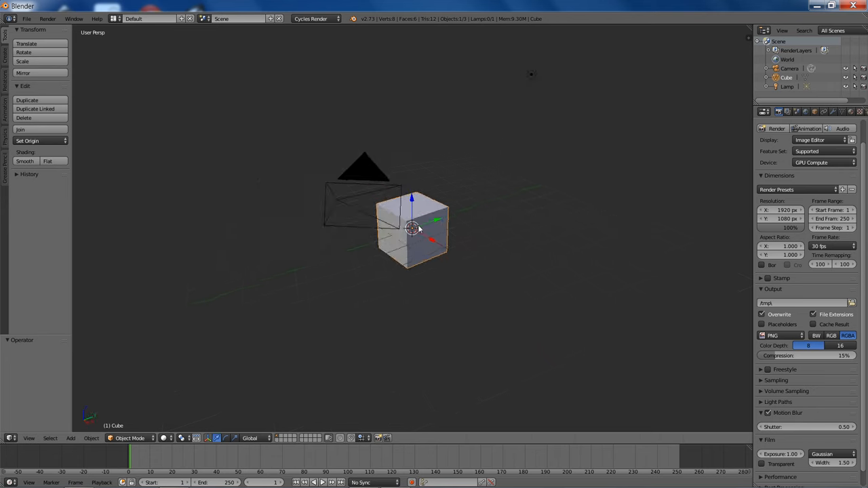
Delete the cube and lamp so only the camera remains
key("x")
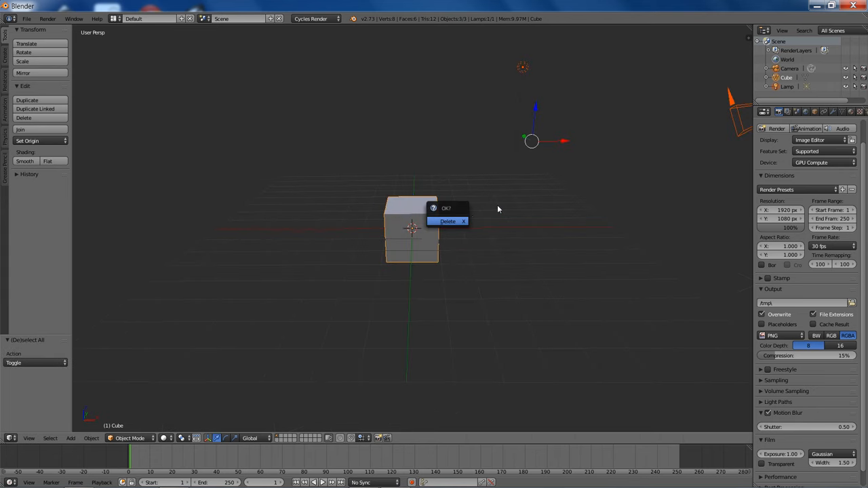
left_click(448, 222)
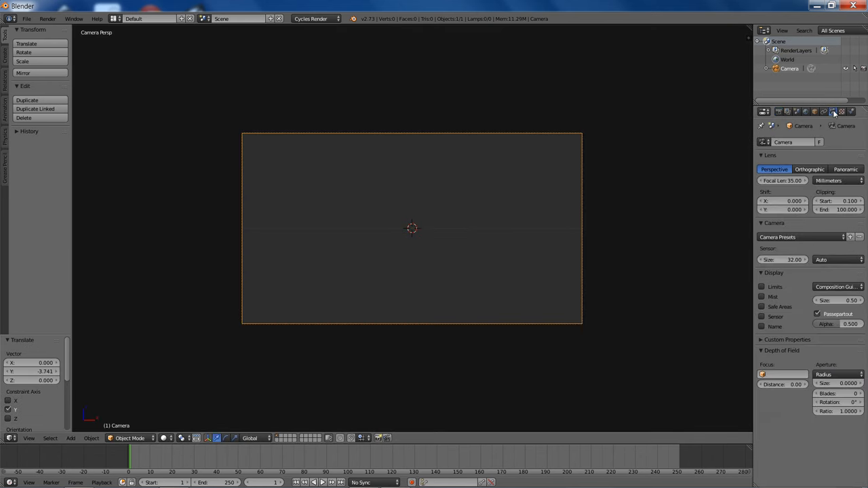
left_click(837, 286)
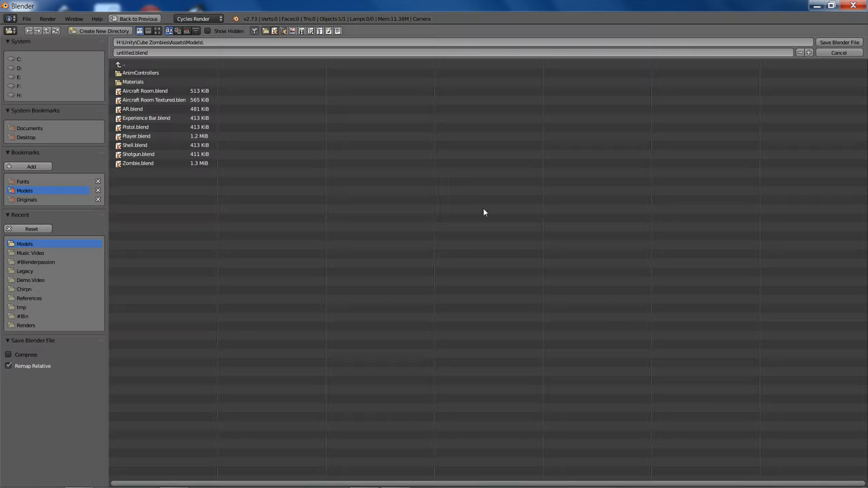
mouse_move(46, 316)
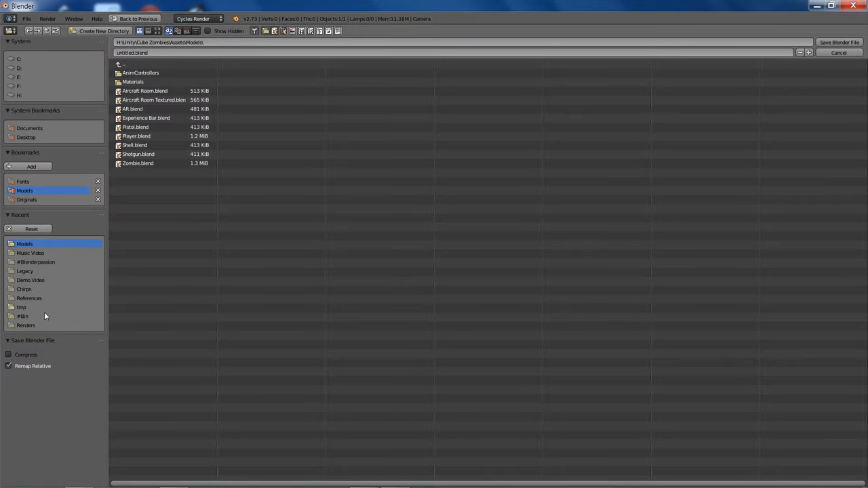
Save the scene as Part 1.blend in #Blenderpassion\Explainer Video Series
left_click(26, 325)
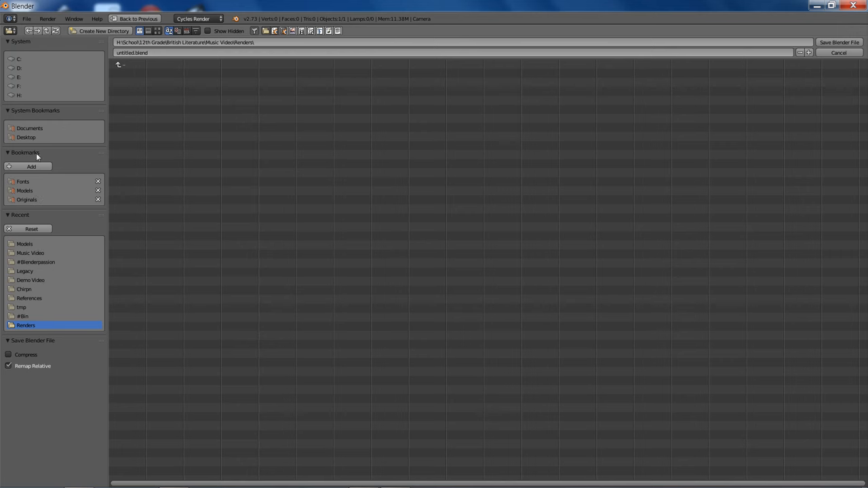
left_click(29, 128)
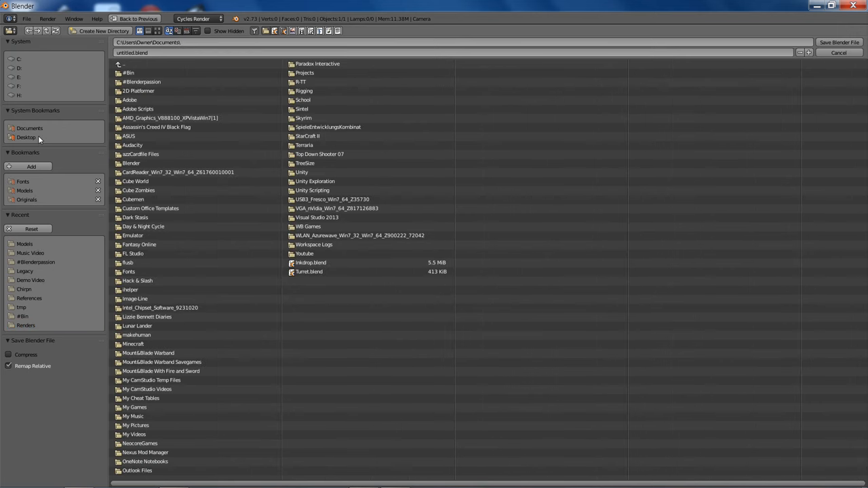
left_click(19, 95)
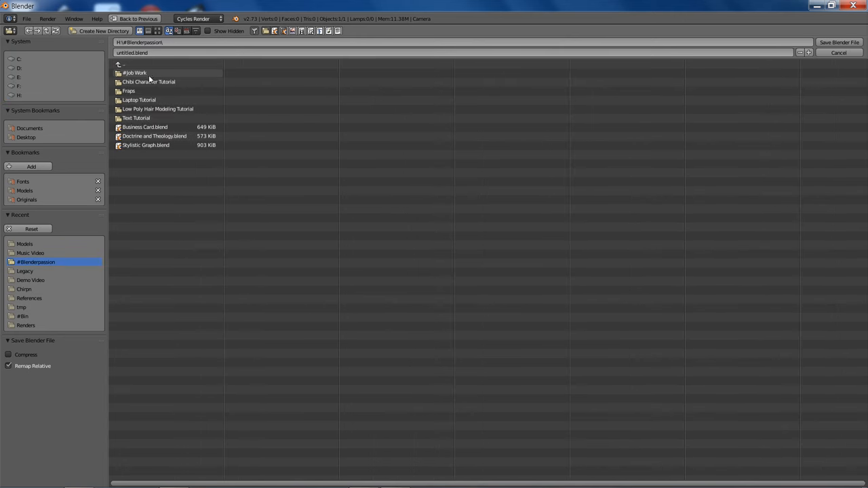
mouse_move(149, 108)
type("Overview")
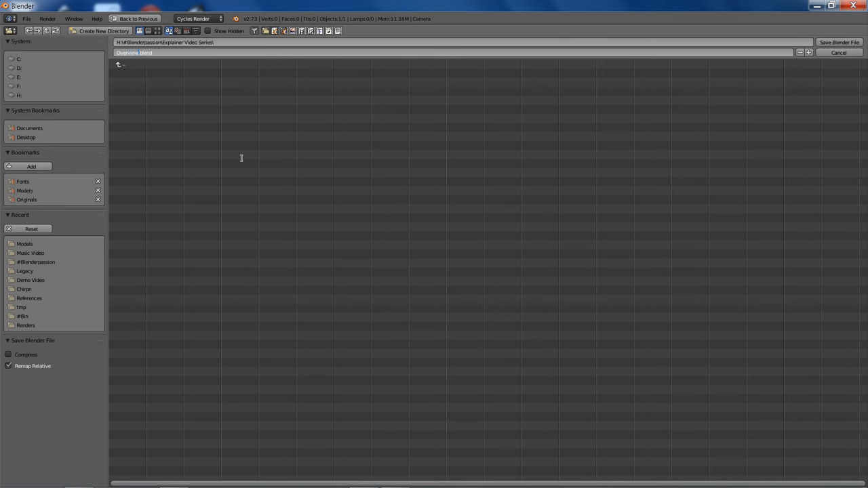
type("Part 1.blend")
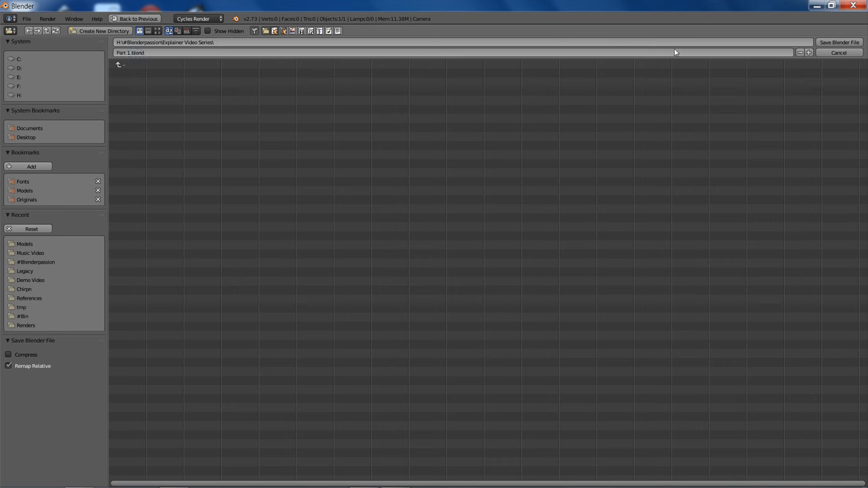
left_click(839, 42)
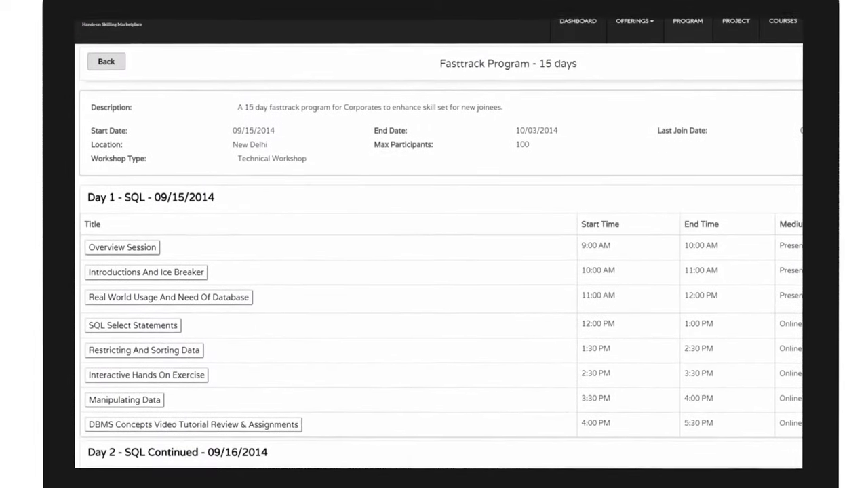
scroll("down", 3)
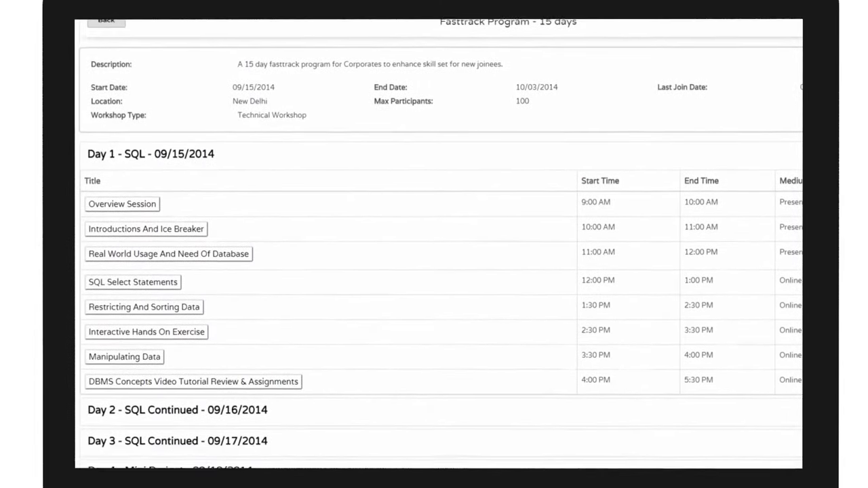
scroll("down", 3)
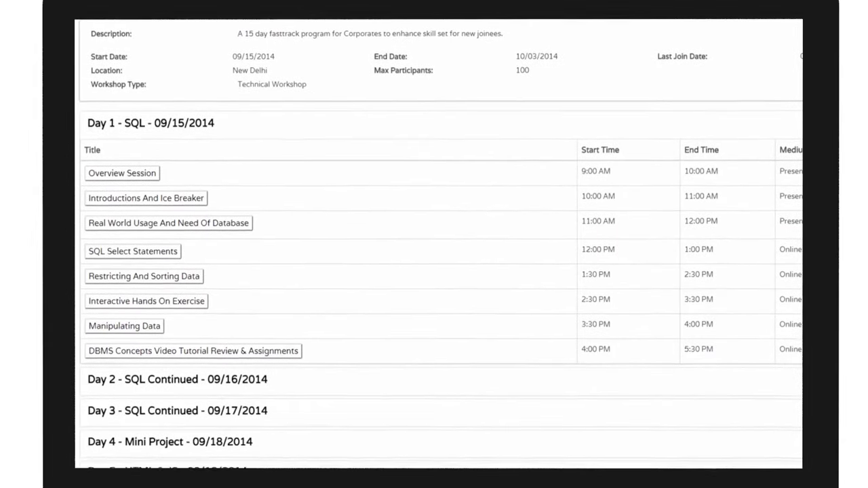